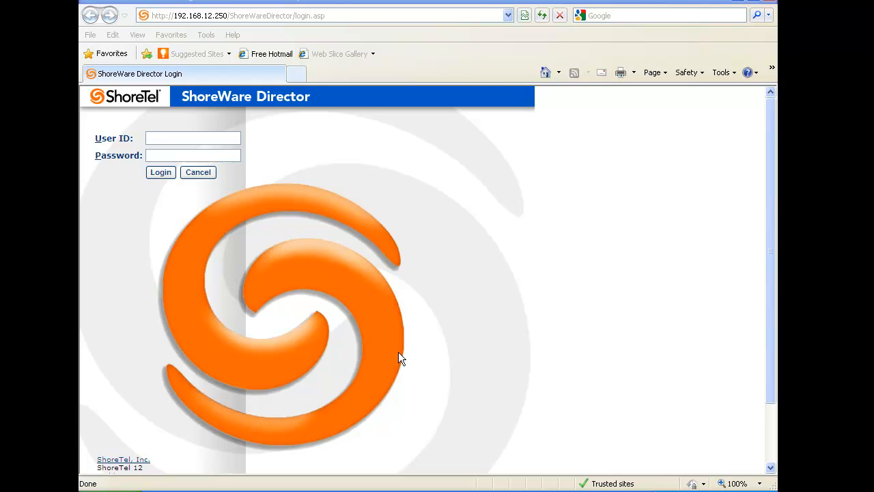
{"action": "mouse_move", "coordinate": [270, 354]}
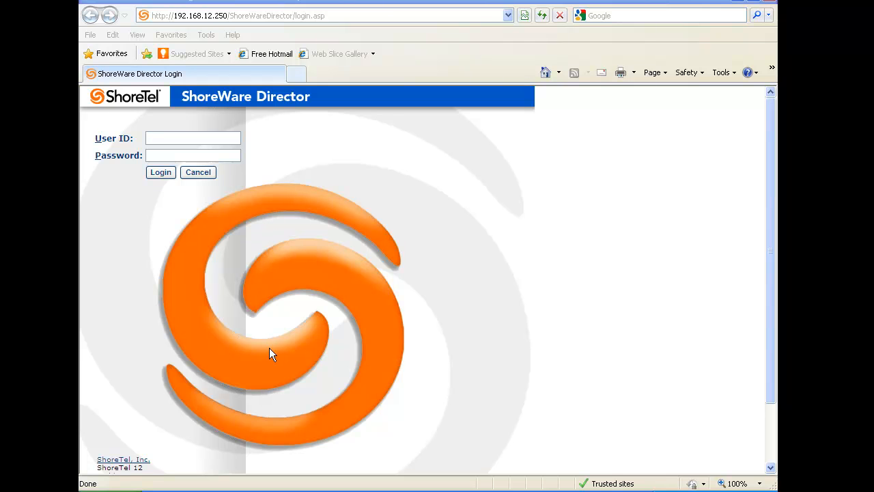
{"action": "mouse_move", "coordinate": [251, 205]}
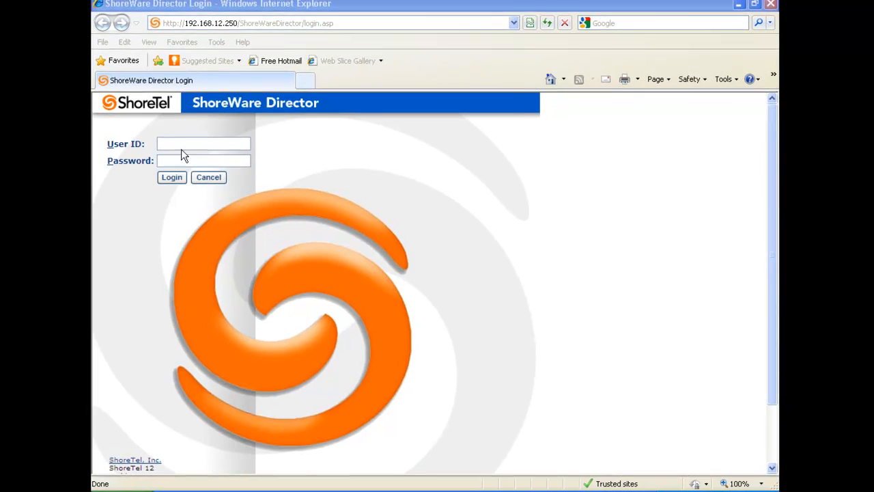
Log in to ShoreWare Director as 'admin' with its password, reaching the Quick Look page
{"action": "left_click", "coordinate": [203, 144]}
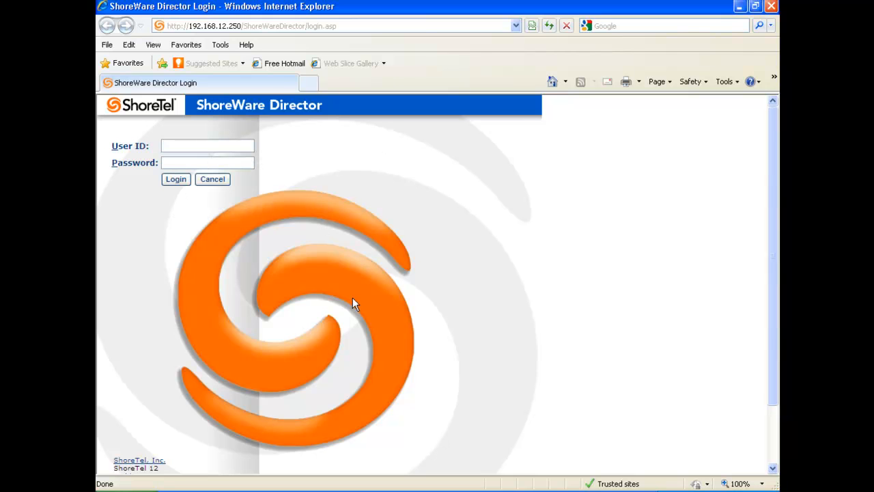
{"action": "mouse_move", "coordinate": [375, 156]}
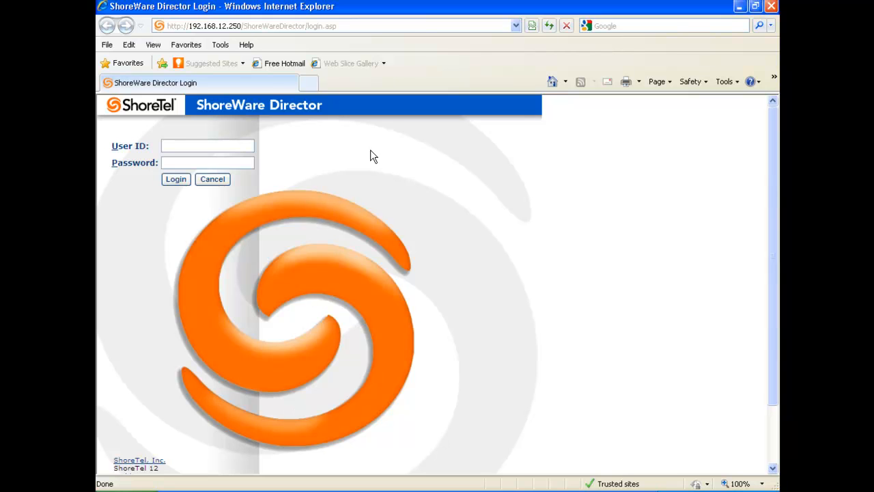
{"action": "left_click", "coordinate": [208, 145]}
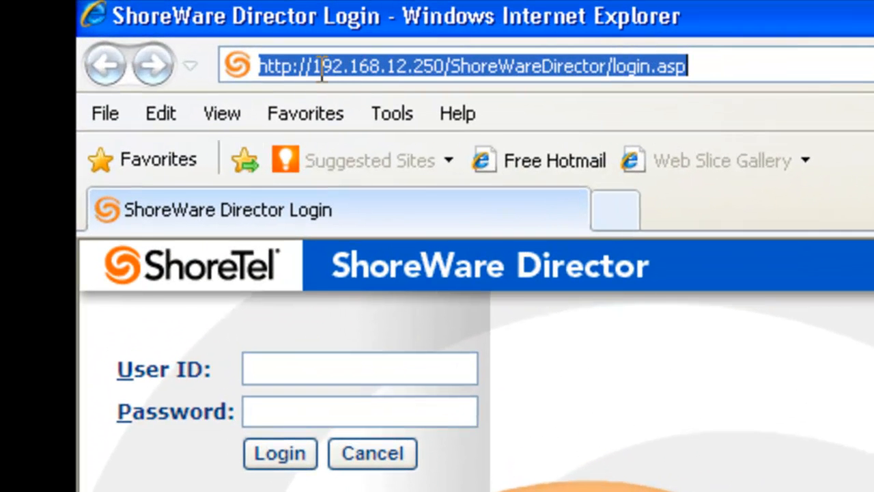
{"action": "mouse_move", "coordinate": [676, 93]}
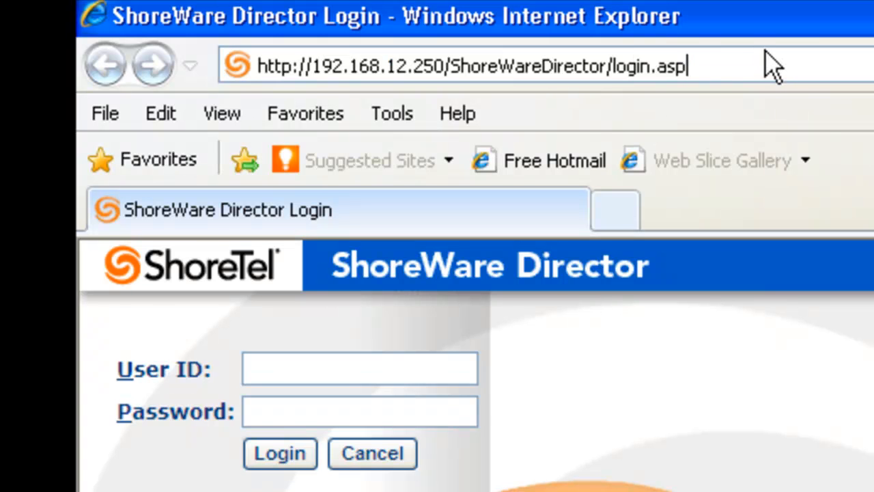
{"action": "left_click", "coordinate": [357, 368]}
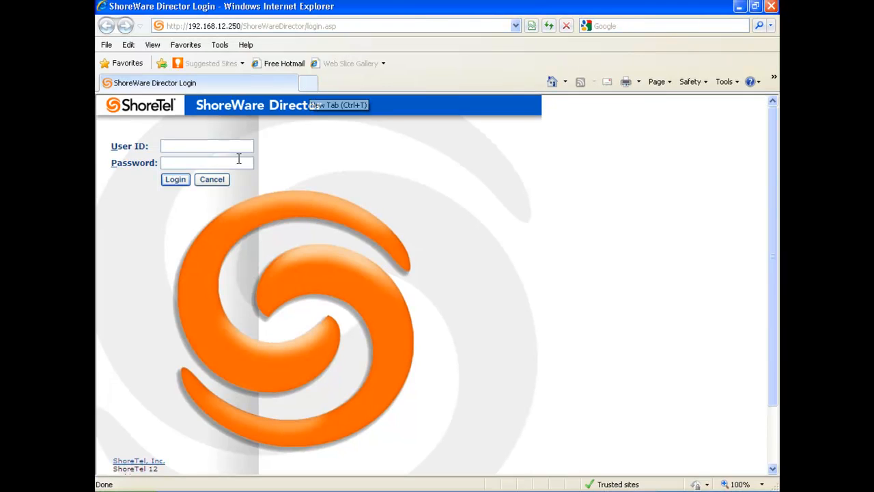
{"action": "mouse_move", "coordinate": [207, 145]}
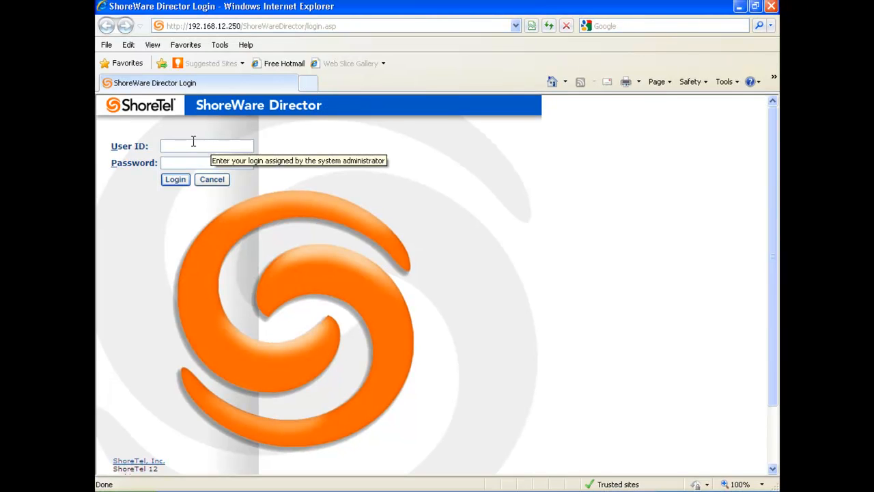
{"action": "type", "text": "admin"}
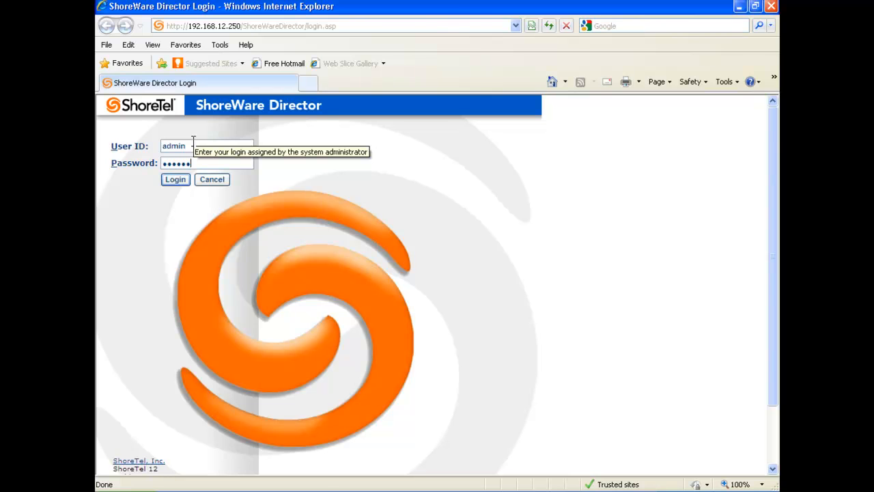
{"action": "left_click", "coordinate": [175, 179]}
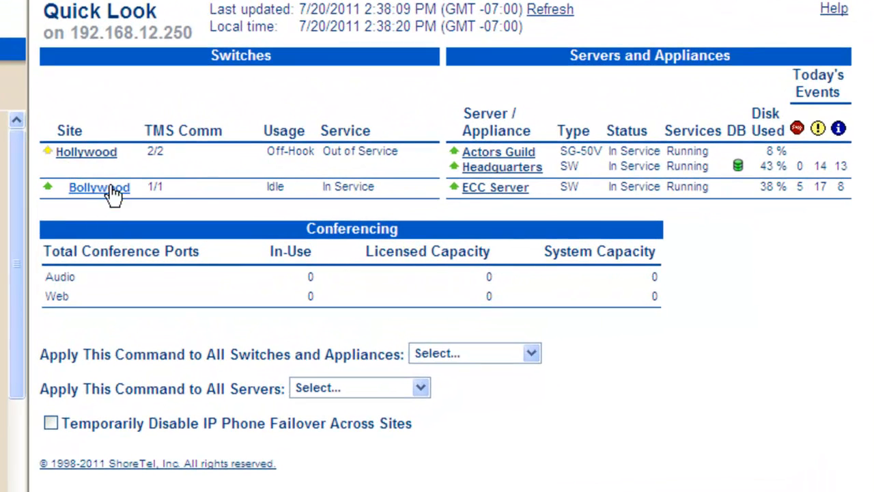
{"action": "mouse_move", "coordinate": [499, 191]}
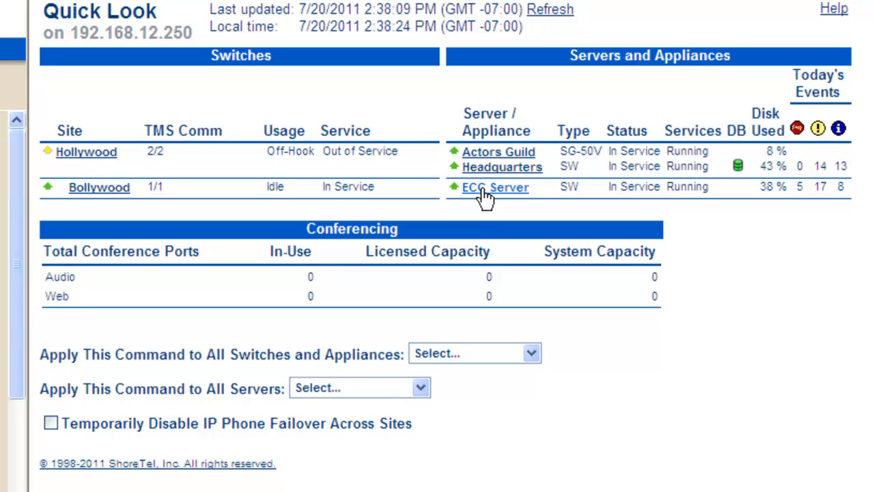
{"action": "mouse_move", "coordinate": [498, 152]}
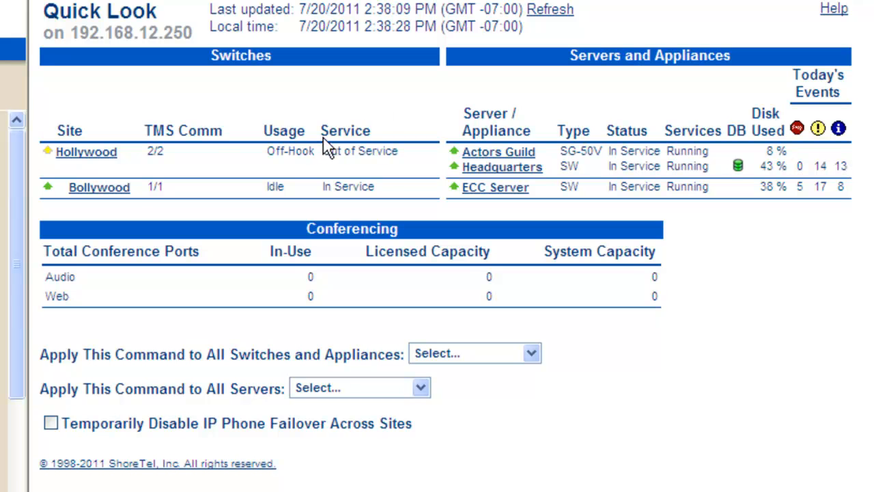
{"action": "mouse_move", "coordinate": [379, 98]}
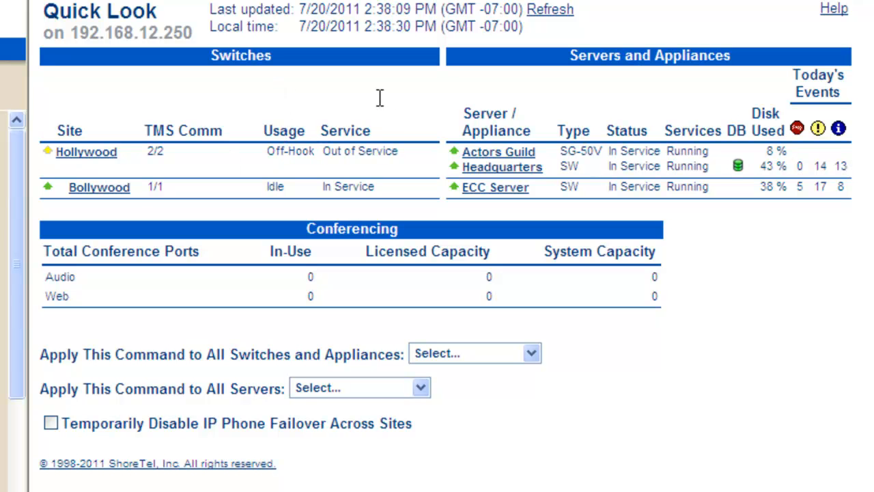
{"action": "mouse_move", "coordinate": [264, 87]}
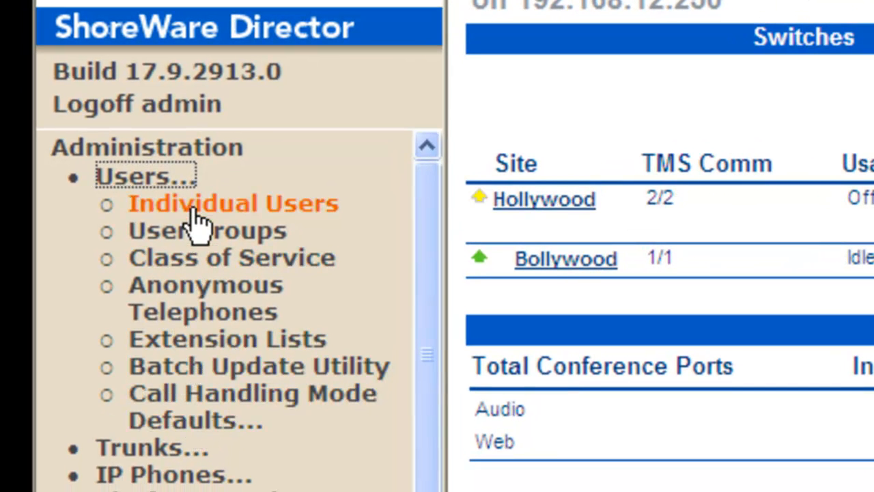
{"action": "mouse_move", "coordinate": [180, 222]}
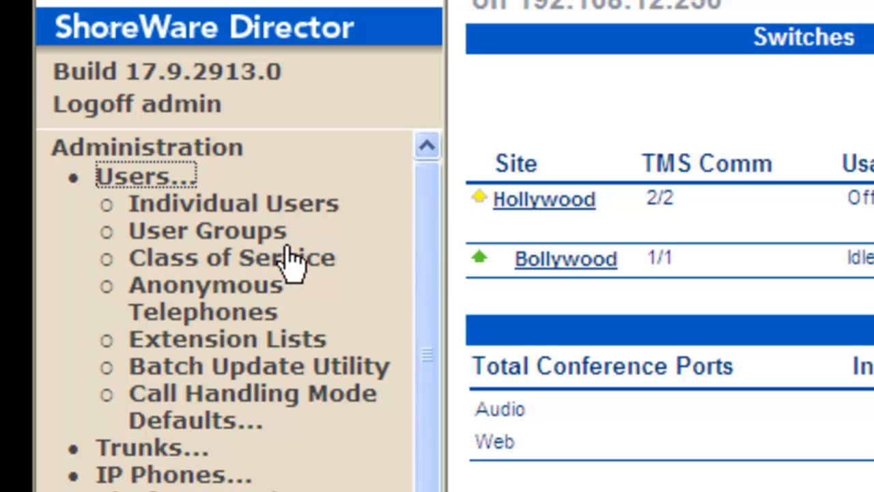
{"action": "mouse_move", "coordinate": [234, 282]}
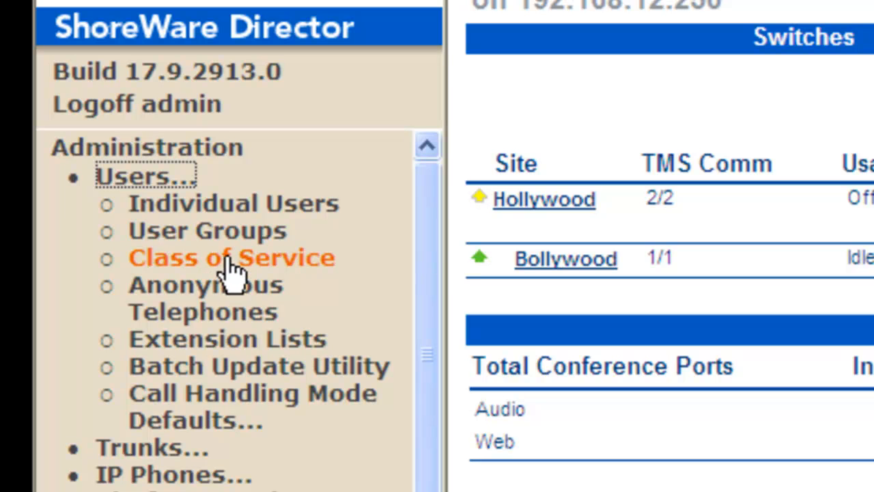
{"action": "mouse_move", "coordinate": [232, 204]}
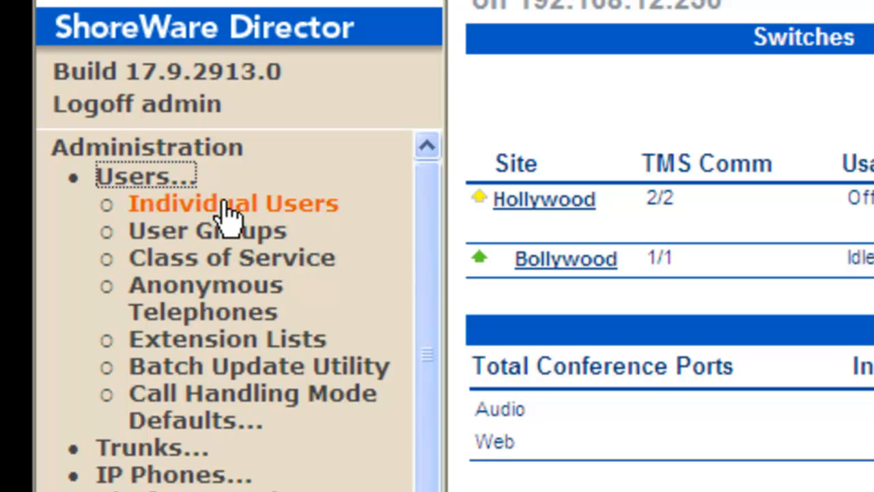
Show the Individual Users list for the Hollywood site (extensions 801–816)
{"action": "left_click", "coordinate": [232, 202]}
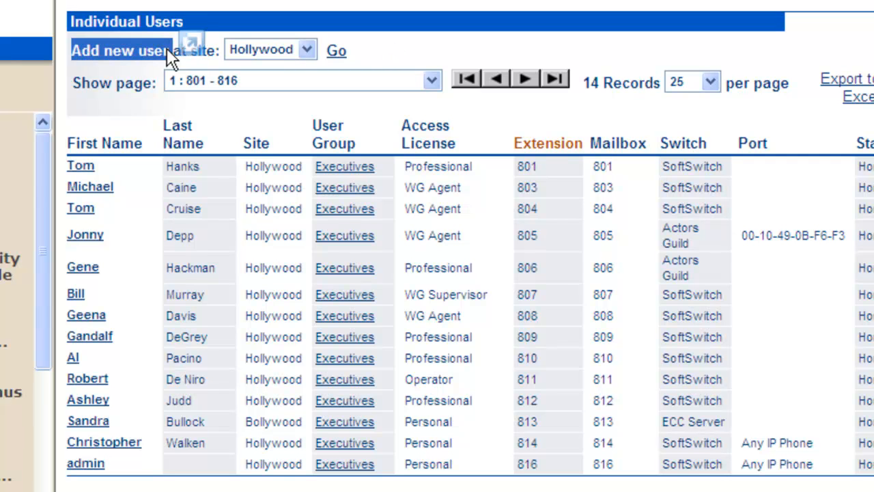
Begin a new user at the Hollywood site, opening a blank Edit User form
{"action": "left_click", "coordinate": [306, 49]}
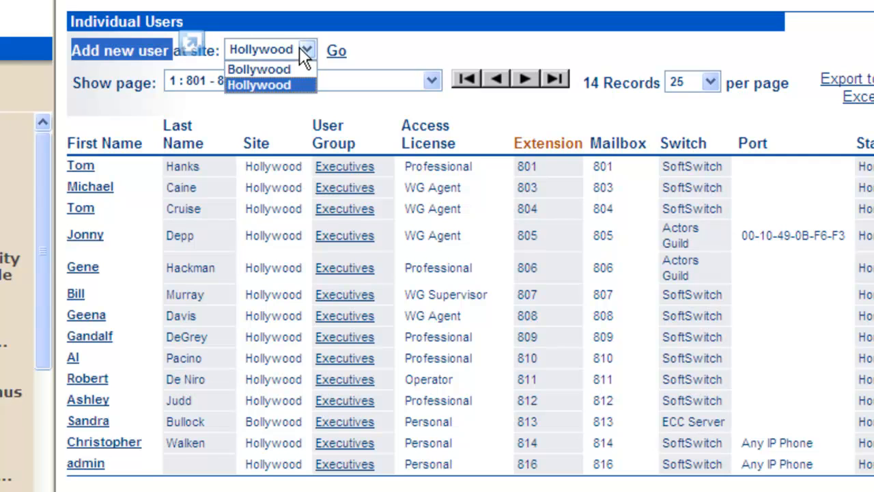
{"action": "mouse_move", "coordinate": [280, 93]}
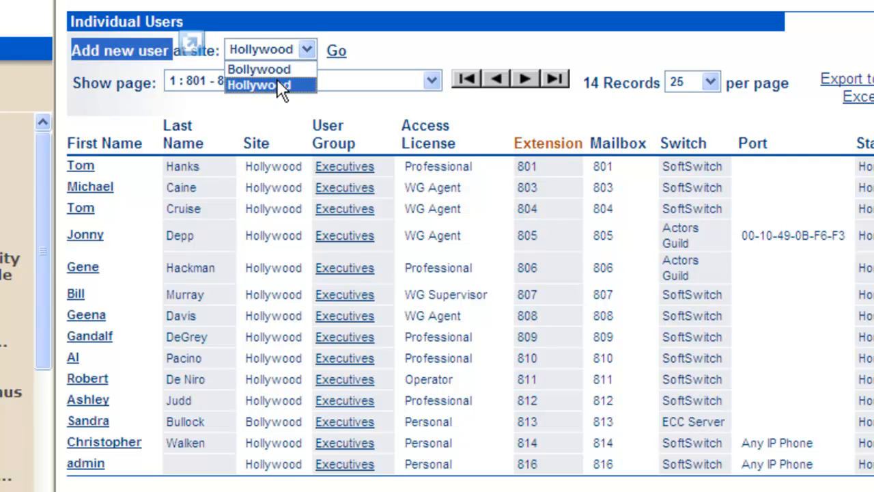
{"action": "left_click", "coordinate": [258, 84]}
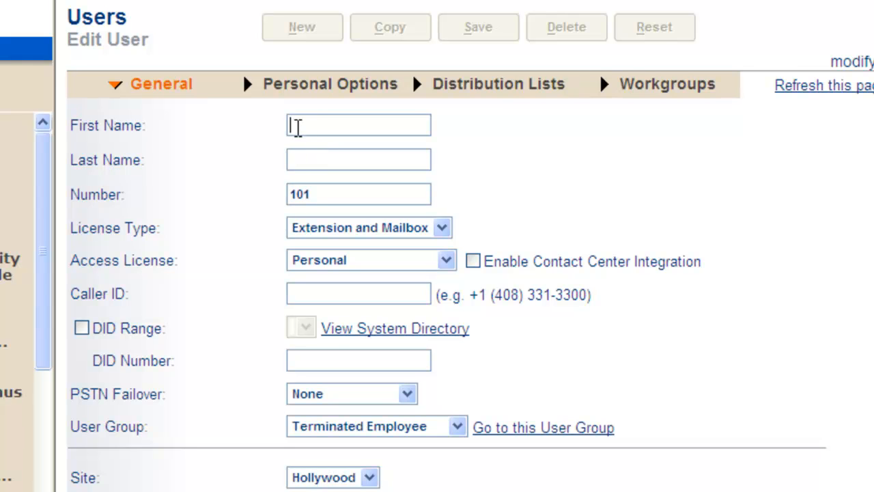
Save new user Denzel Washington with extension 825 in the Edit User form
{"action": "type", "text": "Denzel"}
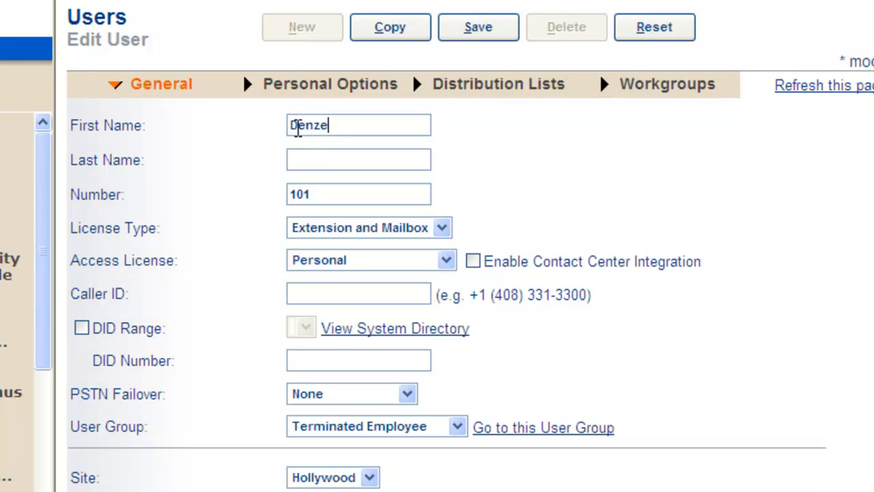
{"action": "type", "text": "Wa"}
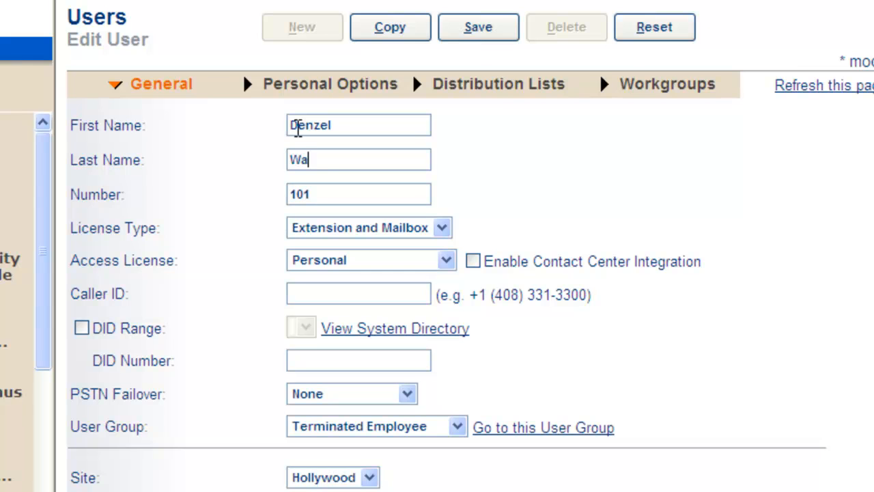
{"action": "type", "text": "shington"}
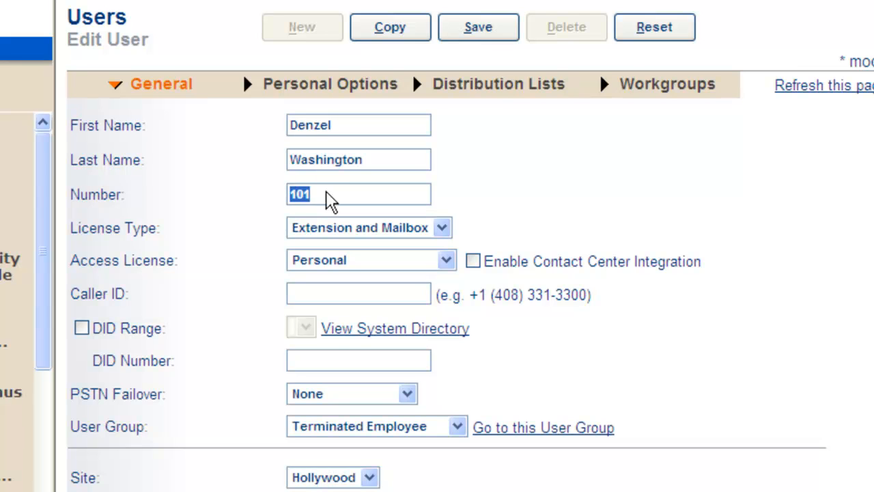
{"action": "mouse_move", "coordinate": [333, 159]}
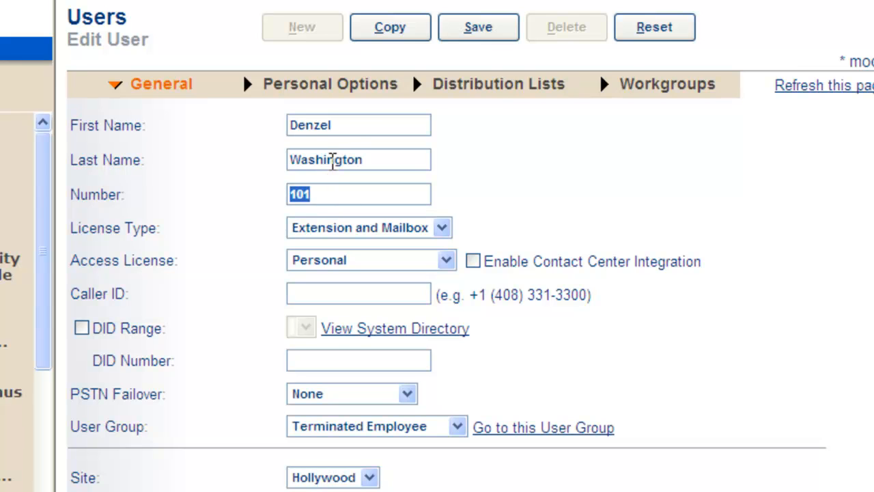
{"action": "mouse_move", "coordinate": [377, 109]}
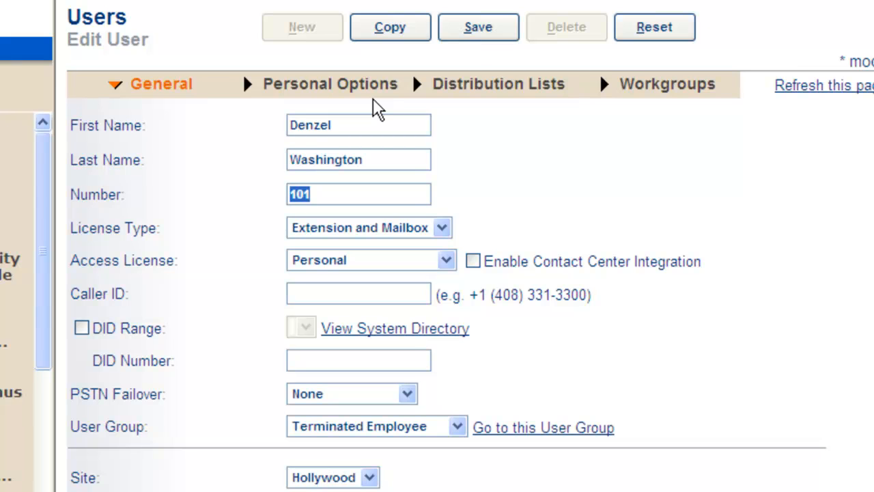
{"action": "type", "text": "8"}
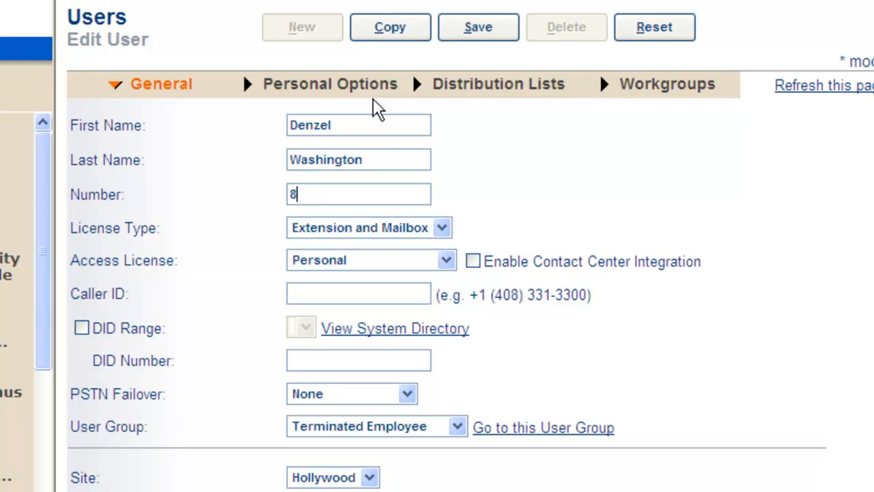
{"action": "type", "text": "25"}
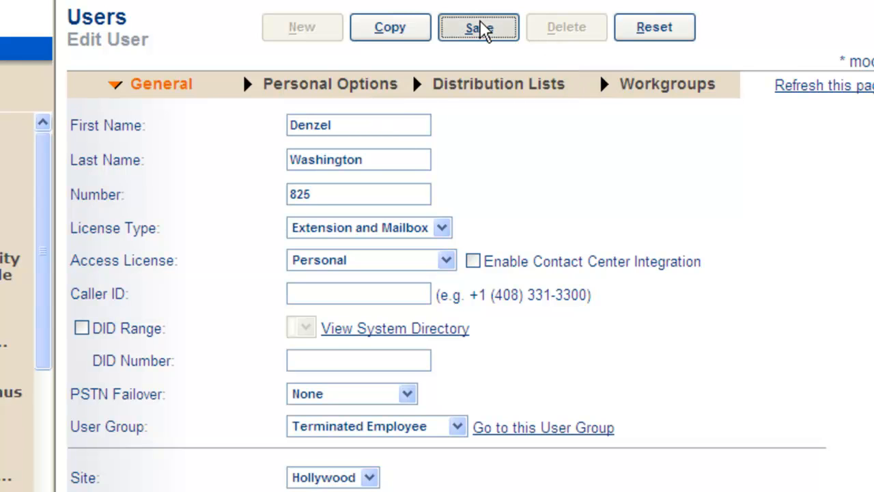
{"action": "left_click", "coordinate": [478, 27]}
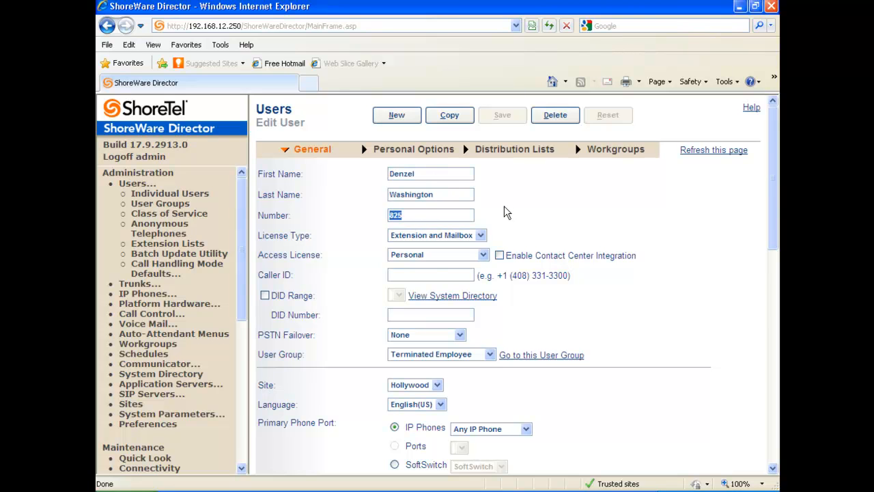
{"action": "mouse_move", "coordinate": [271, 248]}
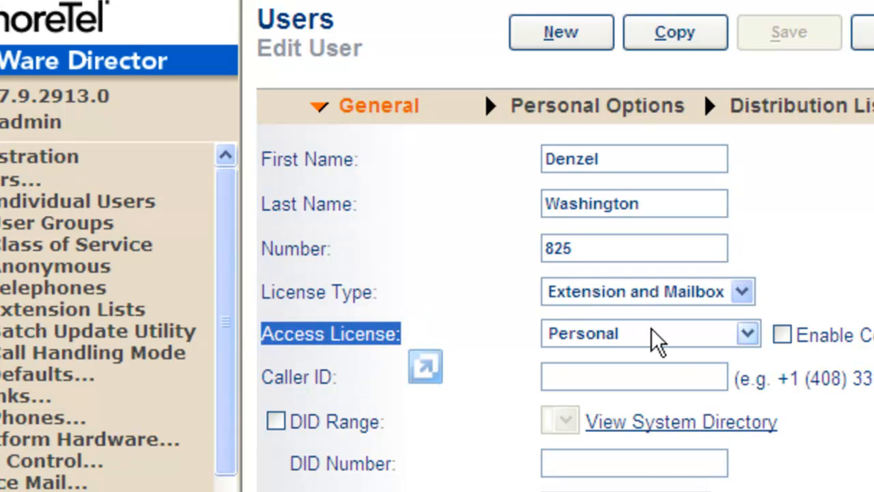
{"action": "left_click", "coordinate": [648, 333]}
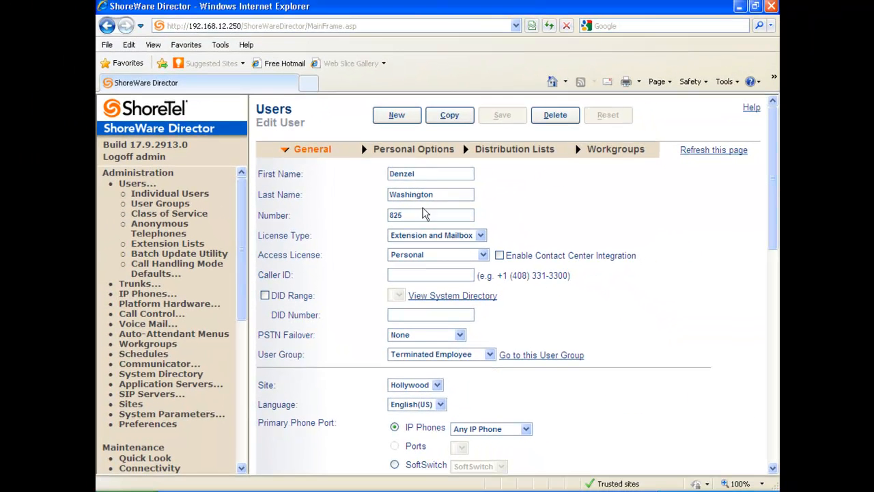
{"action": "mouse_move", "coordinate": [415, 214]}
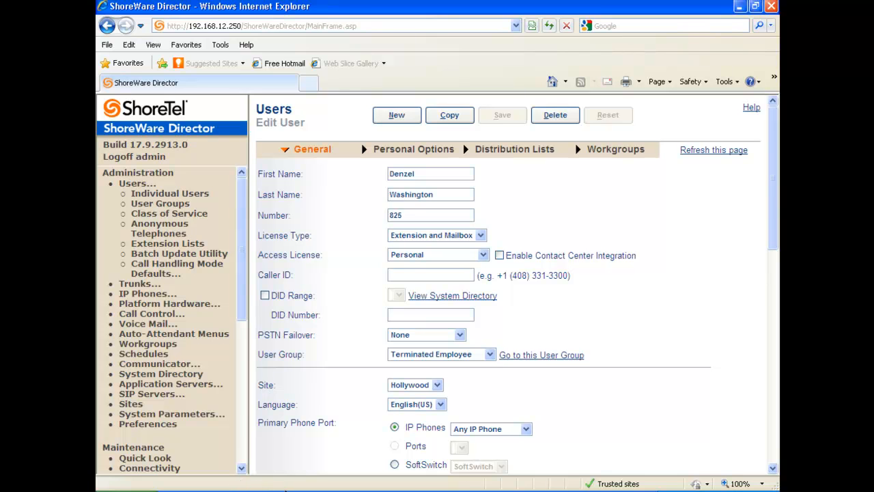
{"action": "mouse_move", "coordinate": [207, 489]}
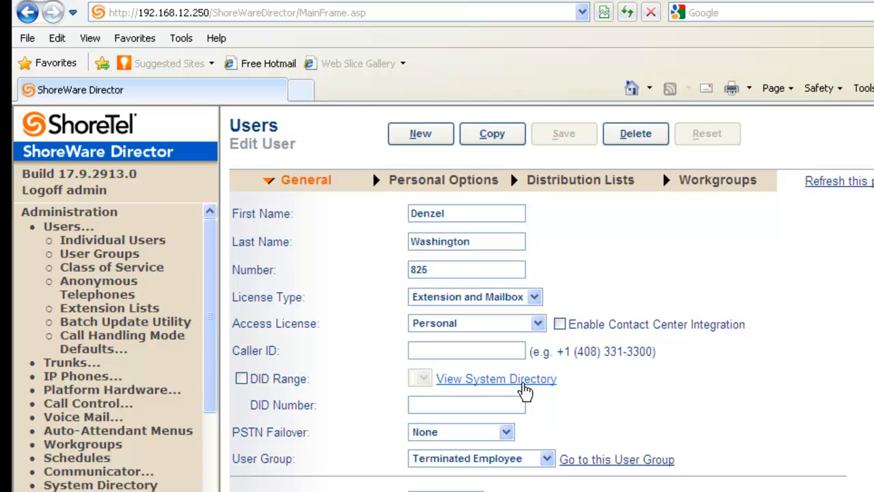
{"action": "mouse_move", "coordinate": [854, 424]}
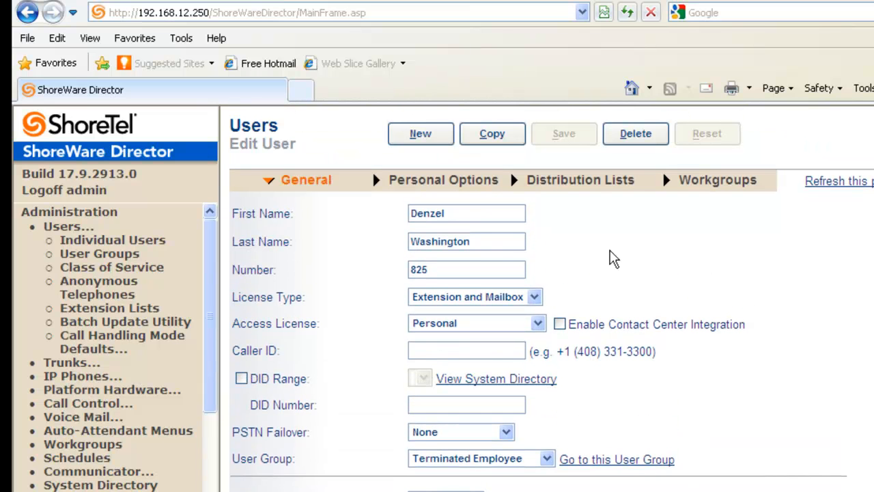
{"action": "double_click", "coordinate": [440, 241]}
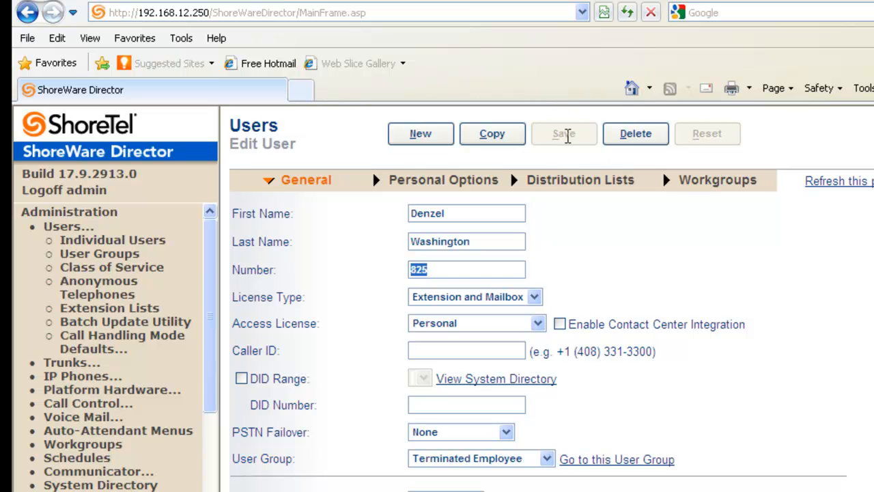
{"action": "mouse_move", "coordinate": [312, 208]}
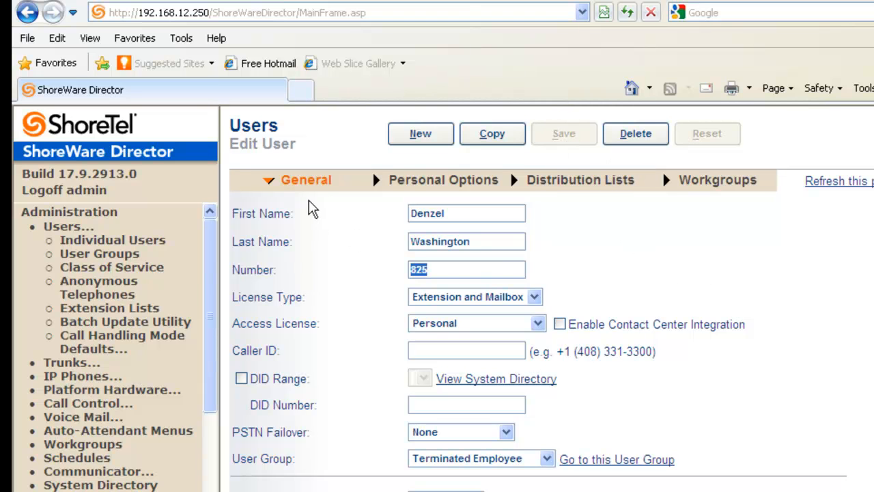
{"action": "mouse_move", "coordinate": [360, 191]}
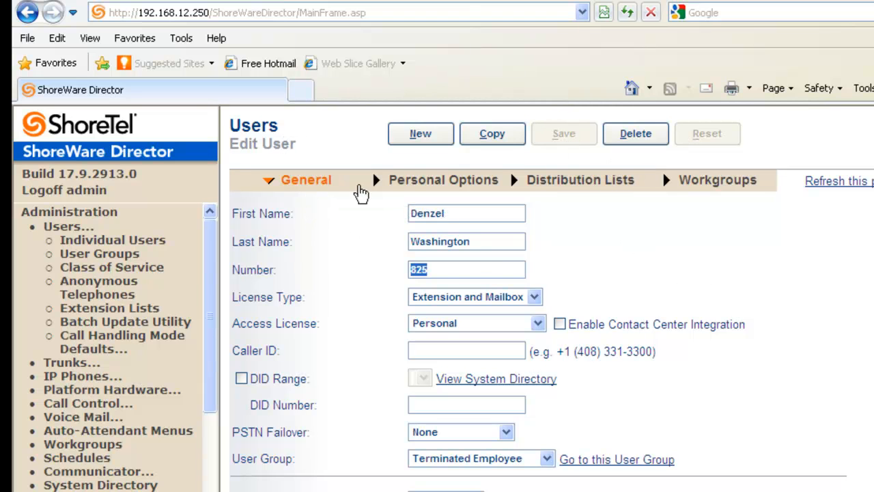